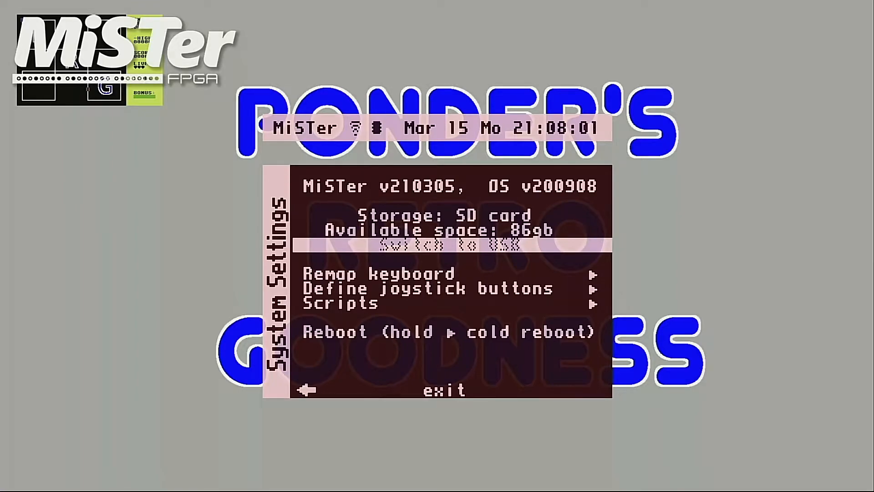
Leave System Settings for the Linux console with F9 and log in as root.
key(Down)
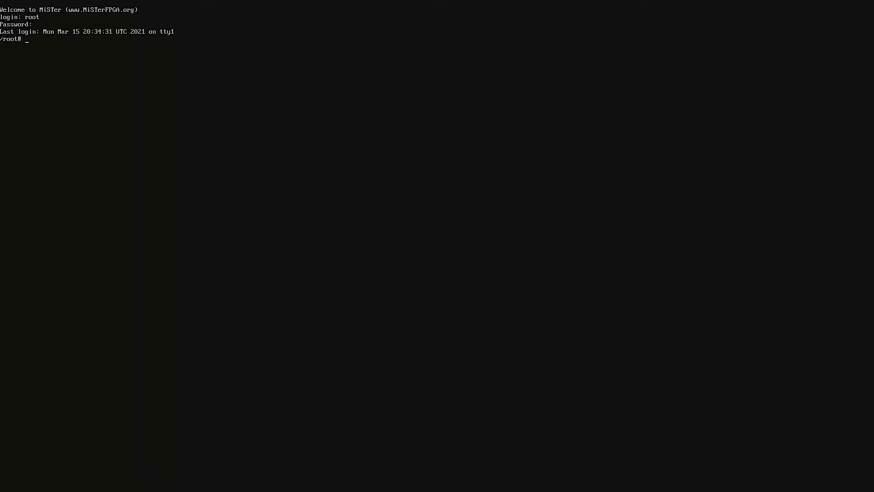
Change into /media/fat and list its contents.
text(cd /)
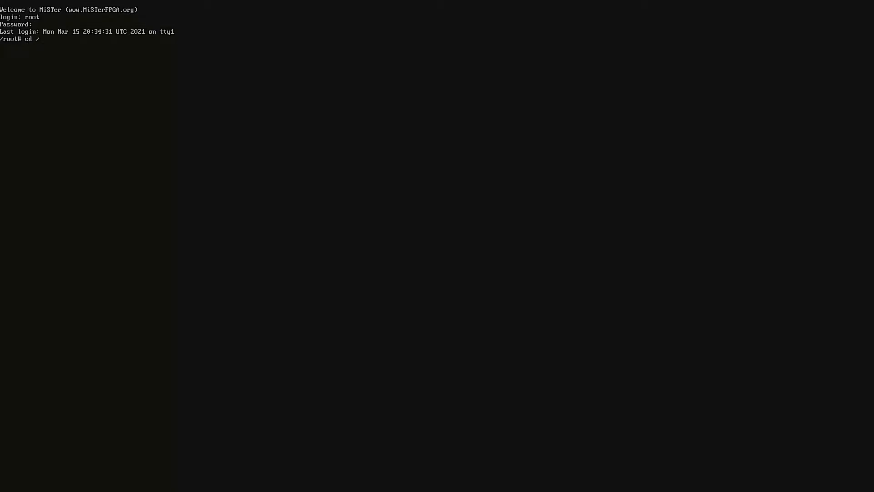
text(media)
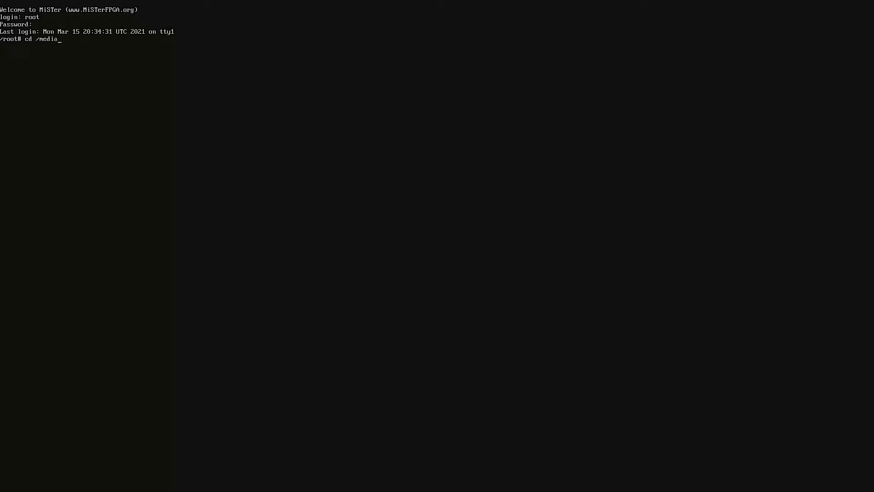
text(fat)
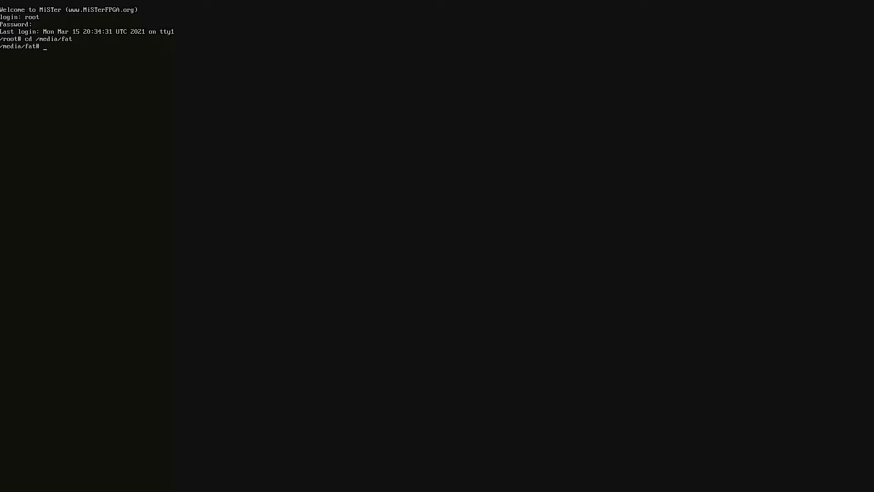
text(ls)
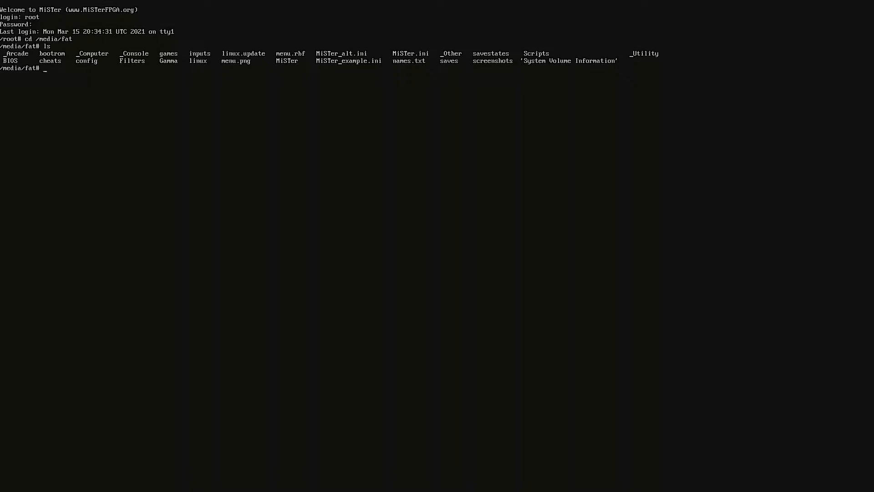
Delete MiSTer_alt.ini.
text(rm)
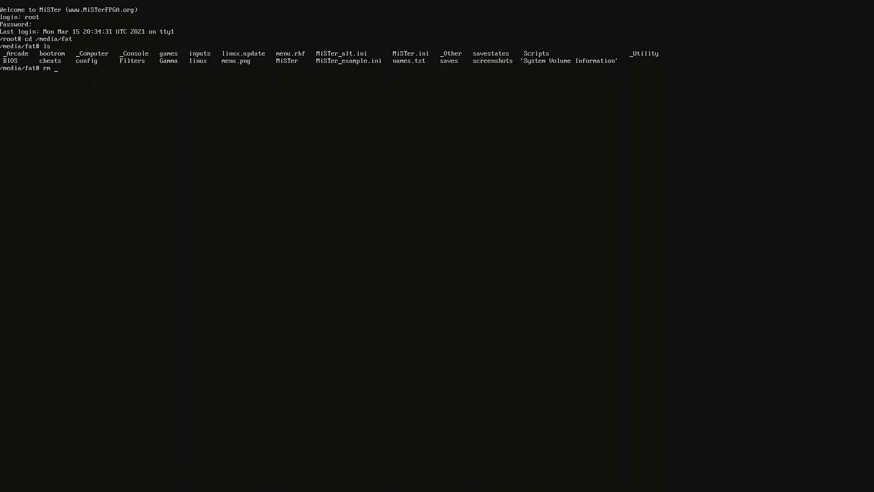
text(MiST)
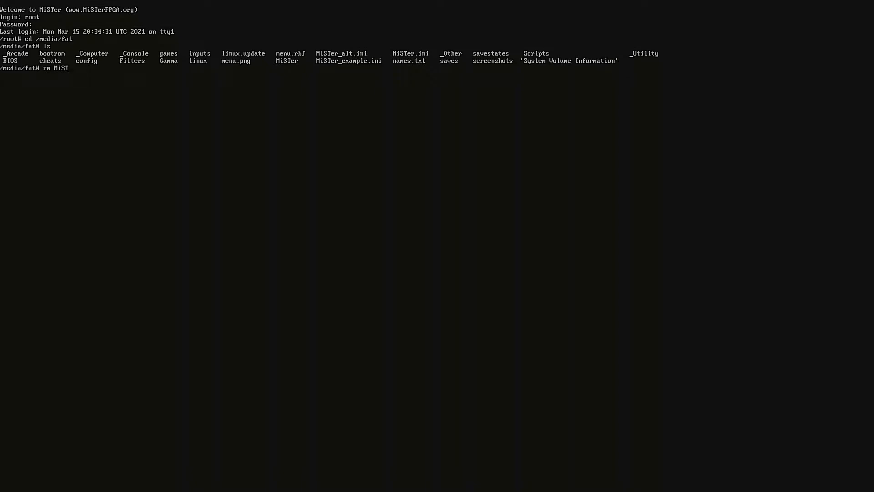
text(er_alt.ini)
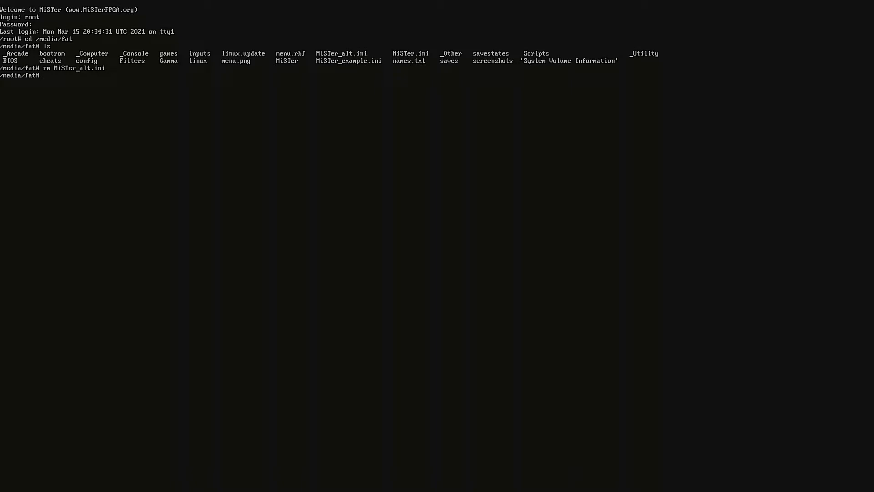
Copy MiSTer.ini to MiSTer_alt_1.ini.
text(cp)
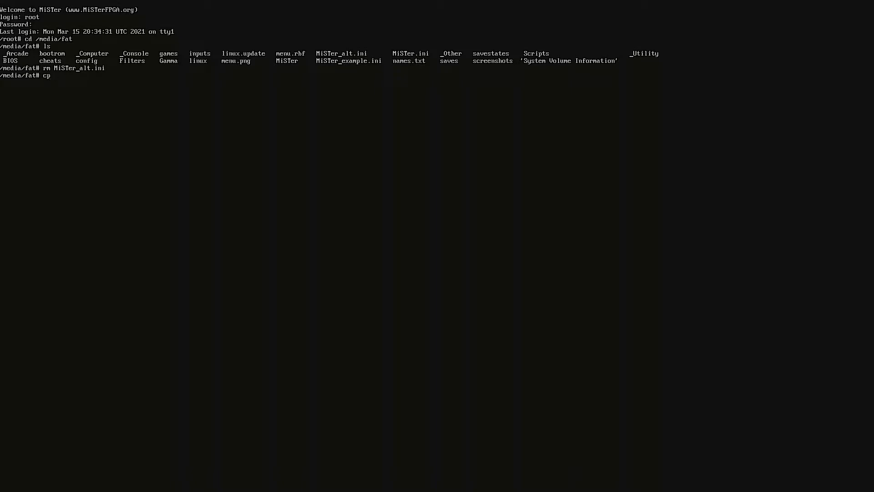
text(MiST)
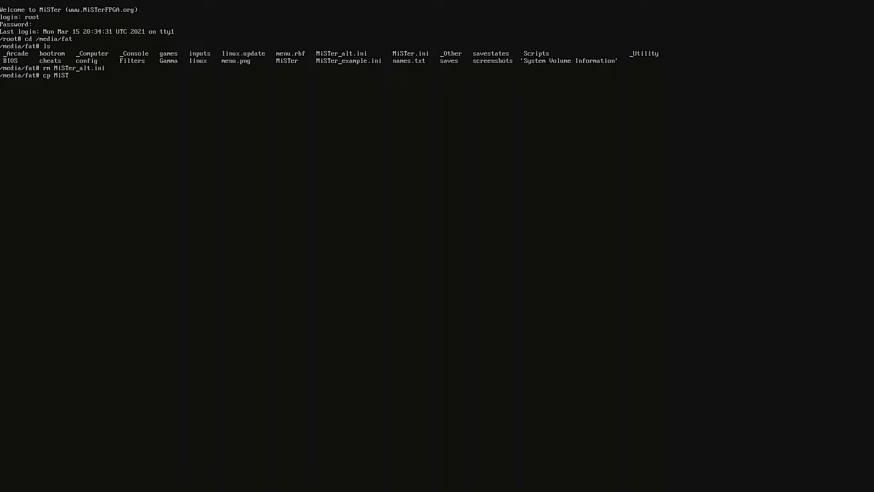
text(er.ini)
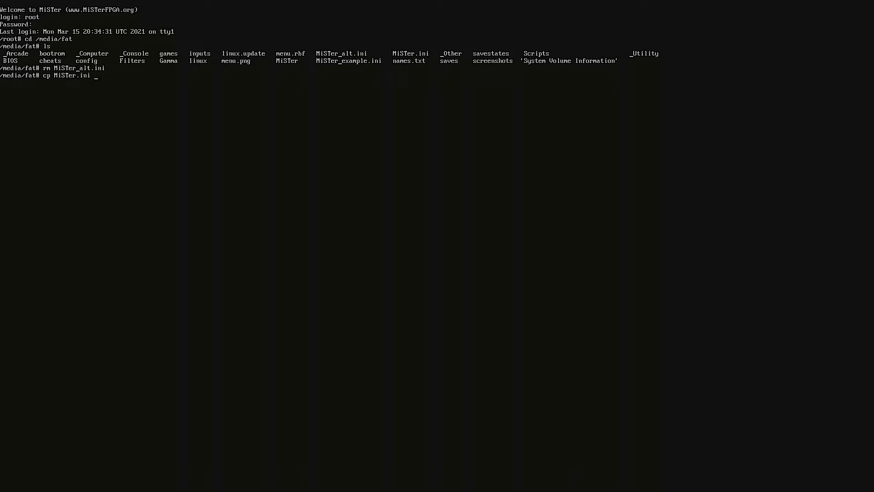
text(MiST)
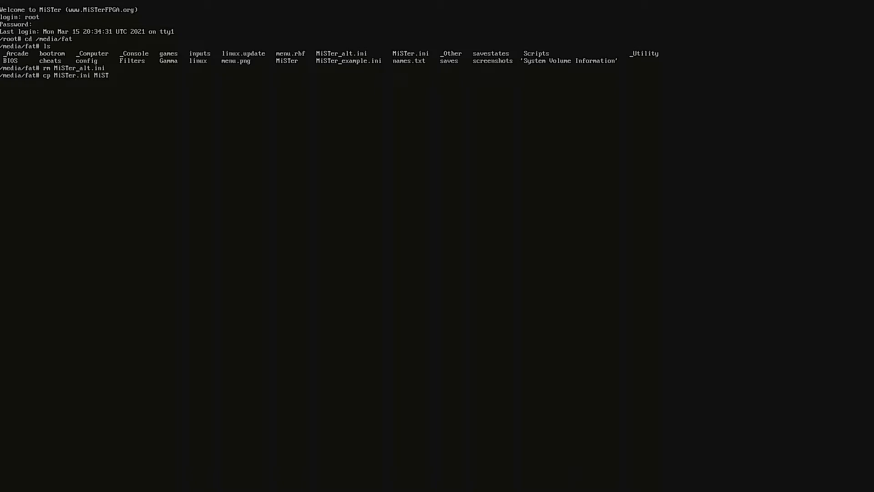
text(er_alt)
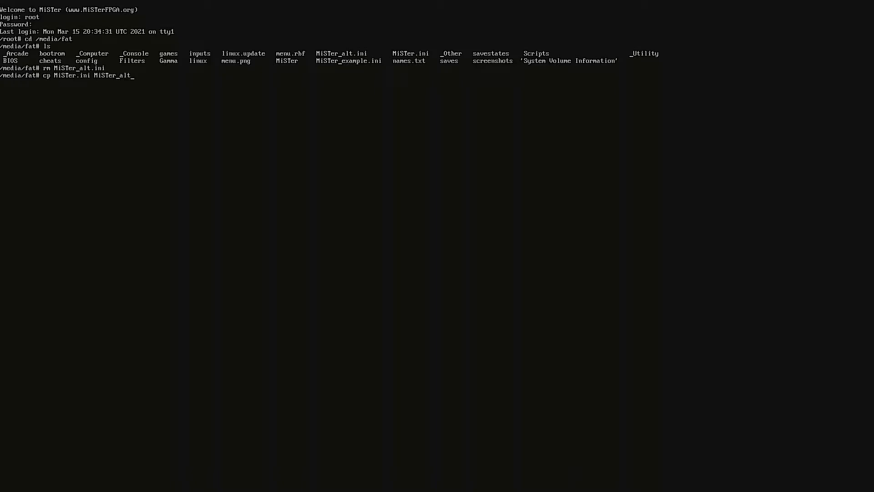
text(_1)
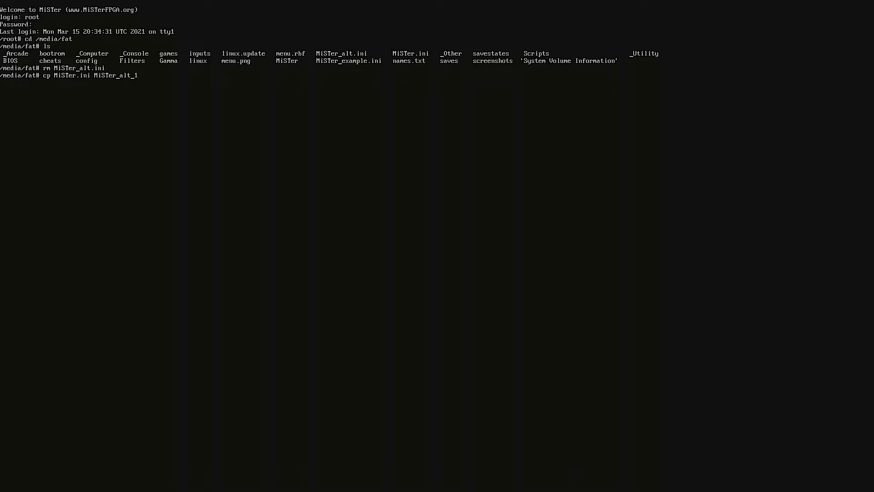
text(.ini)
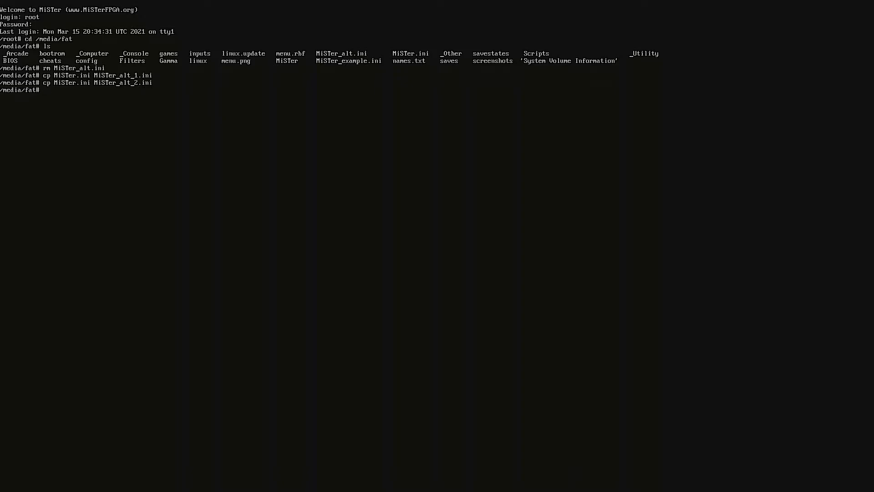
Create MiSTer_alt_2.ini, MiSTer_alt_3.ini and MiSTer.ini.default as copies of MiSTer.ini.
text(cp MiSTer.ini MiSTer_alt_.ini)
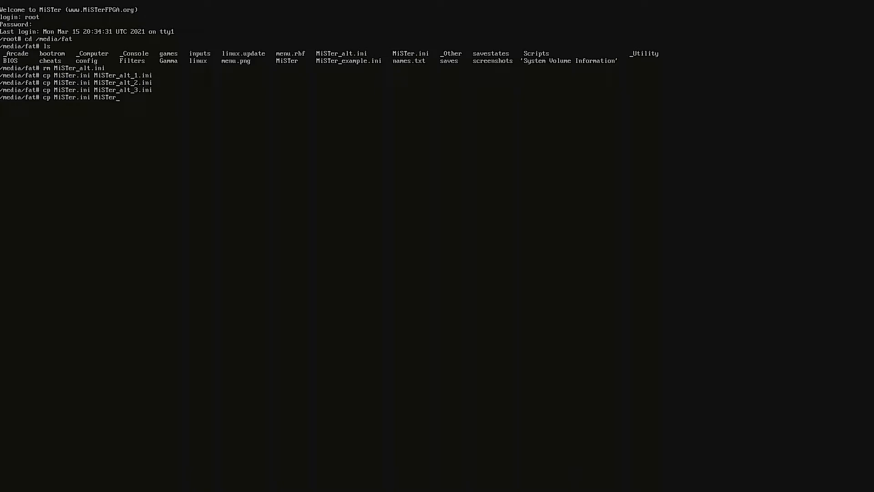
text(i)
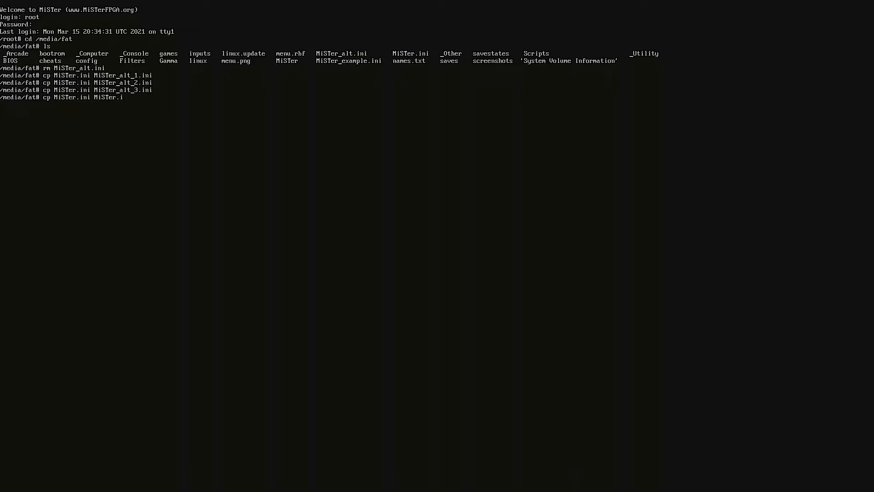
text(ni.default)
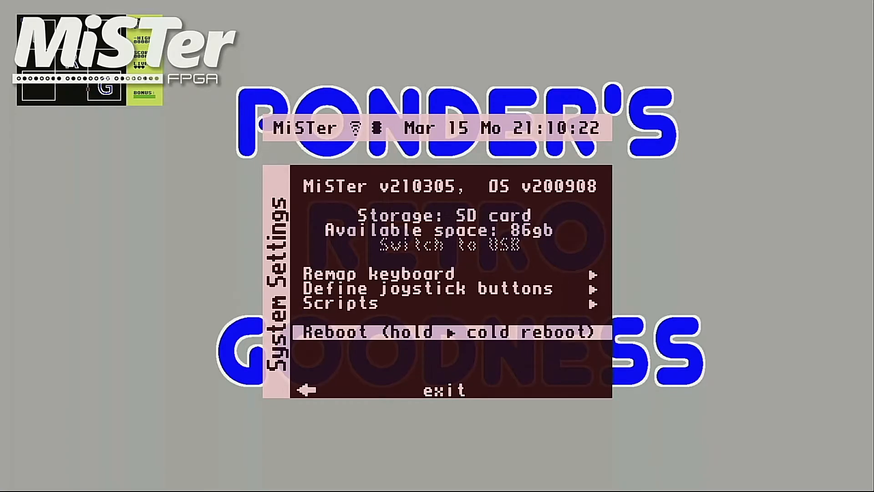
Launch the ini_settings script from the Scripts list.
click(340, 303)
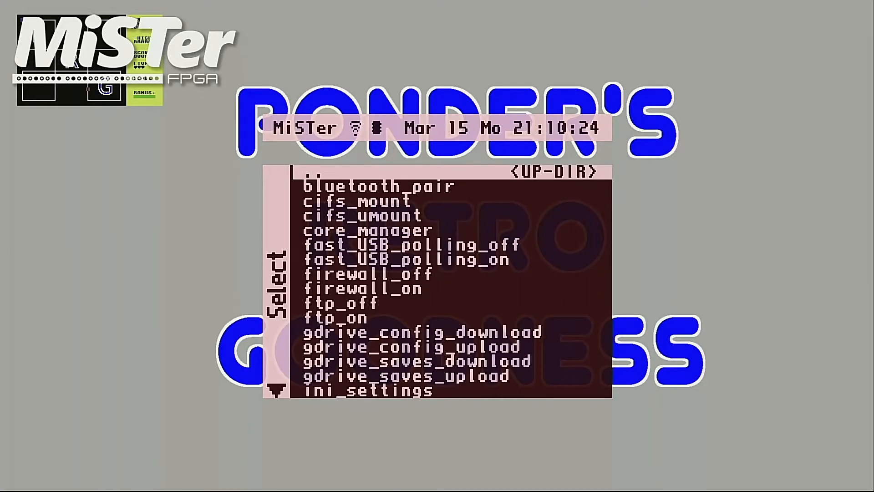
key(Down)
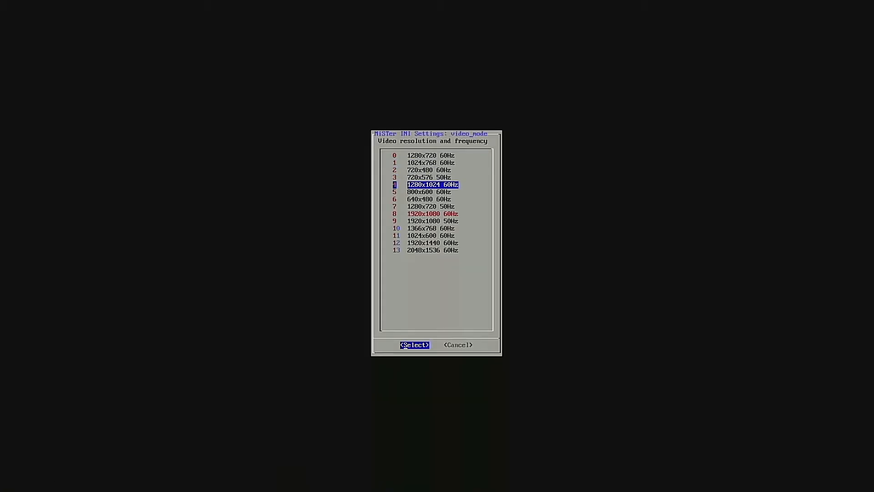
Set video_mode to 4 (1280x1024 60Hz), save, exit and list /media/fat.
click(415, 345)
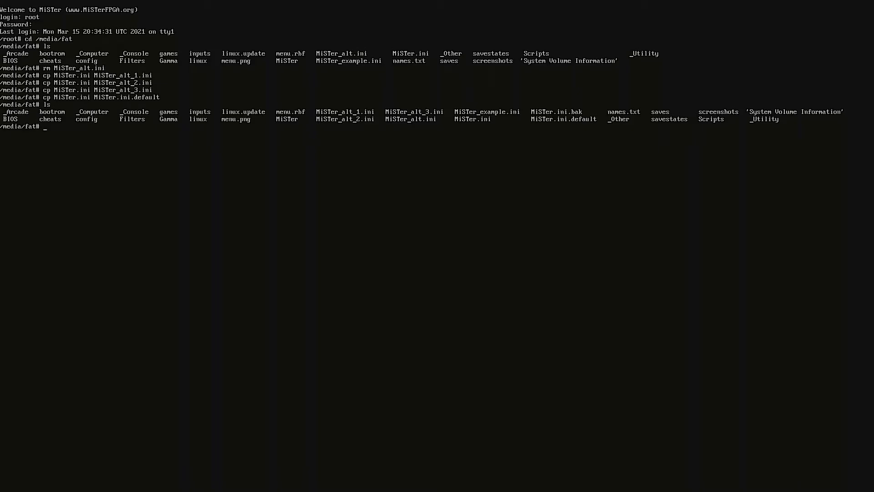
Copy MiSTer.ini to MiSTer_alt_1.ini, then restore MiSTer.ini from MiSTer.ini.default.
text(cp)
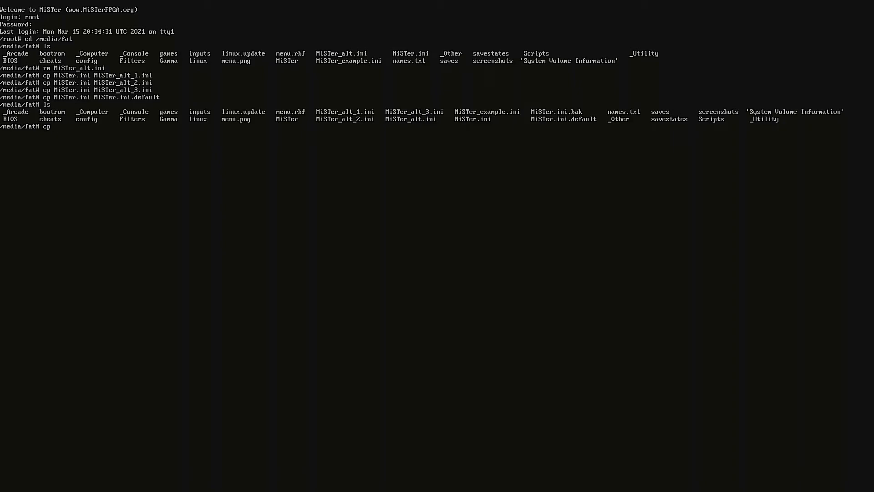
text(Mis)
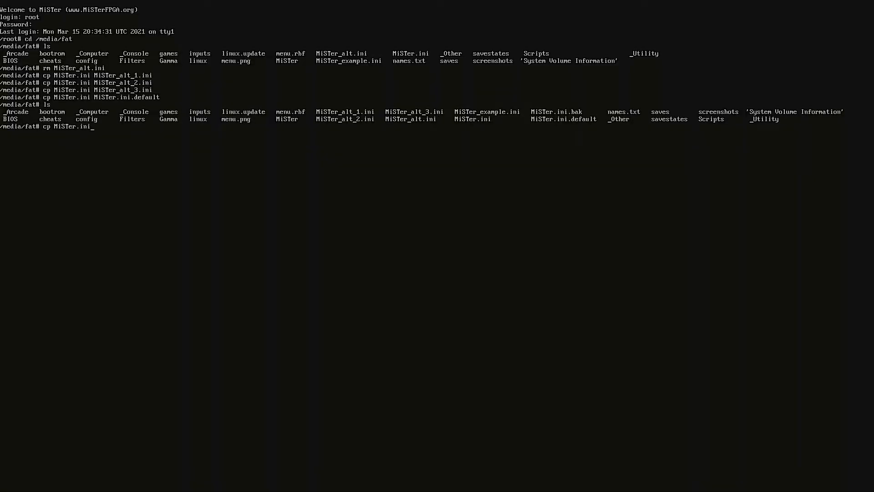
text(MiSTer.i)
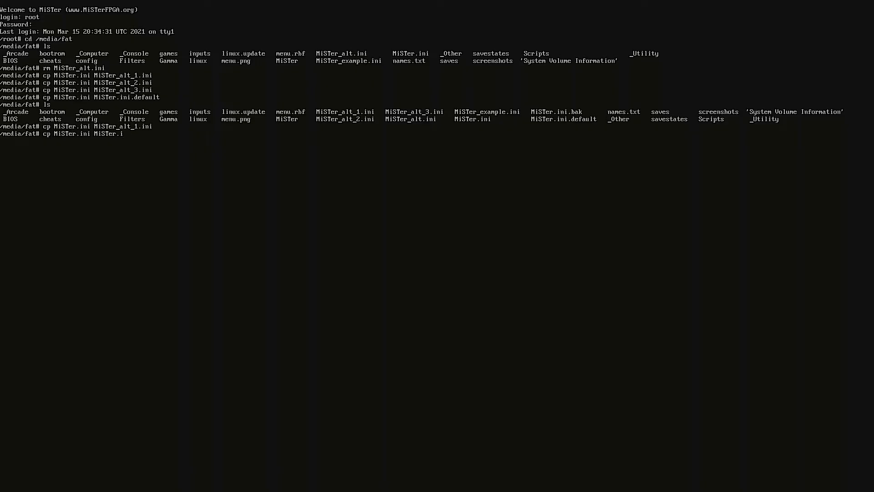
text(ni)
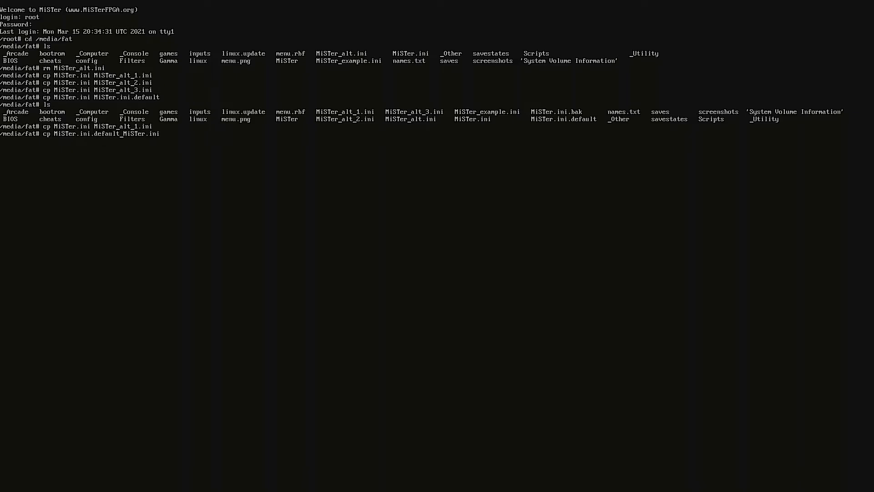
key(Enter)
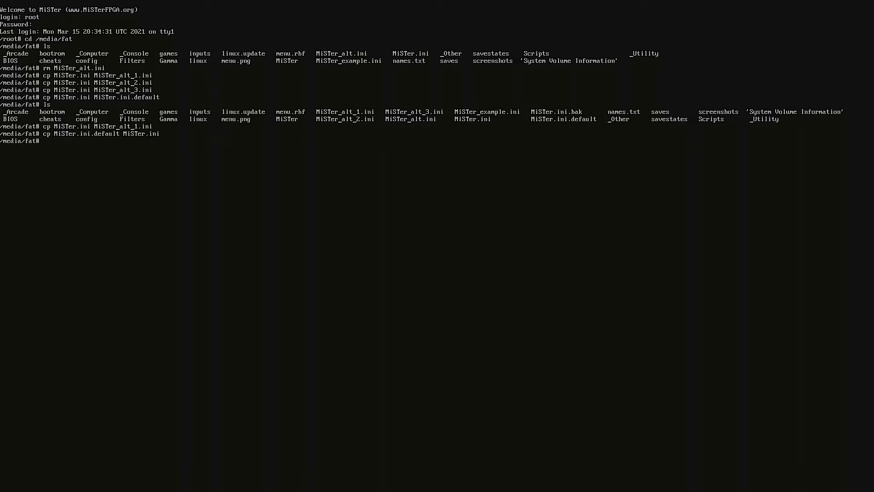